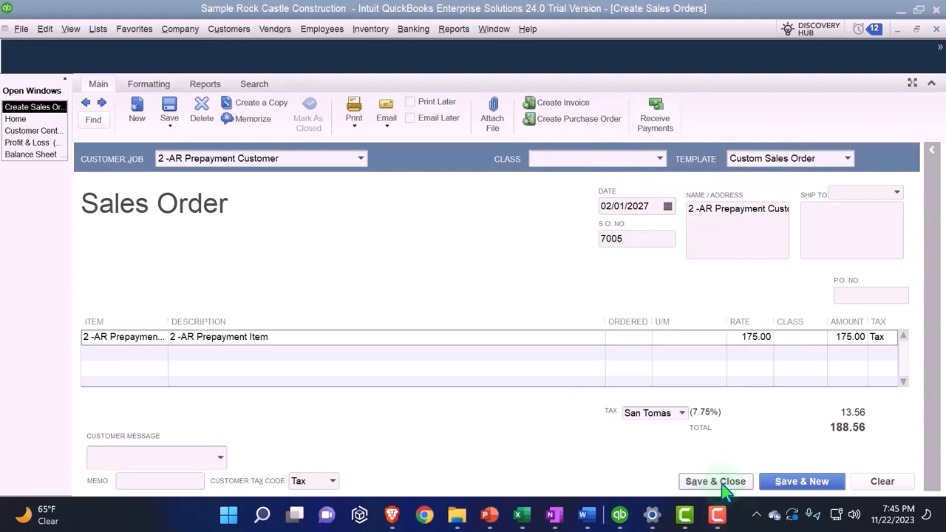
Save sales order 7005 for 188.56 and check that it is listed beside estimate 616
{"action": "left_click", "coordinate": [714, 481]}
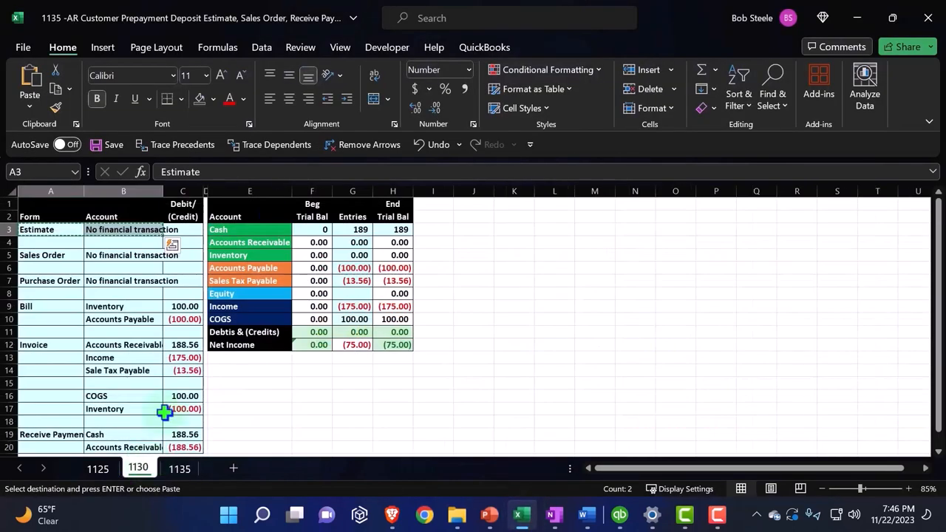
{"action": "left_click", "coordinate": [50, 255]}
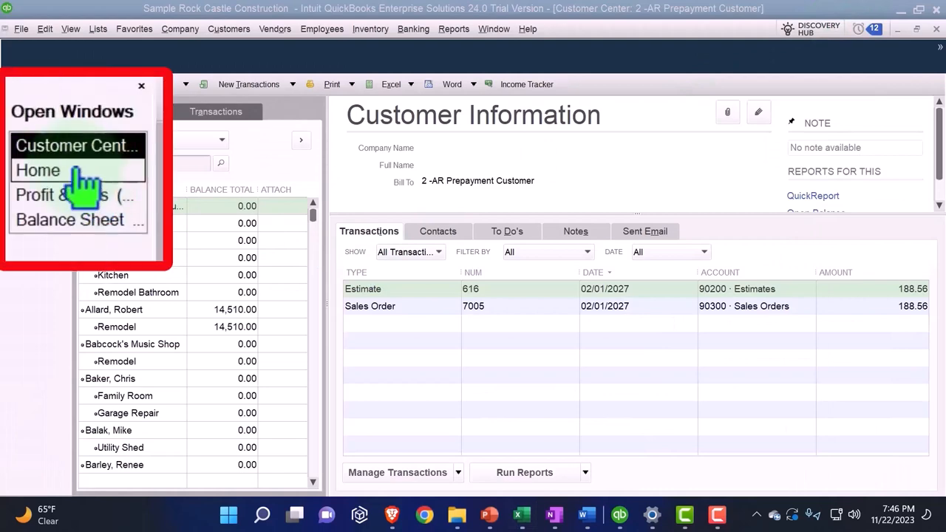
Return to the QuickBooks Home page from the Open Windows list
{"action": "left_click", "coordinate": [39, 170]}
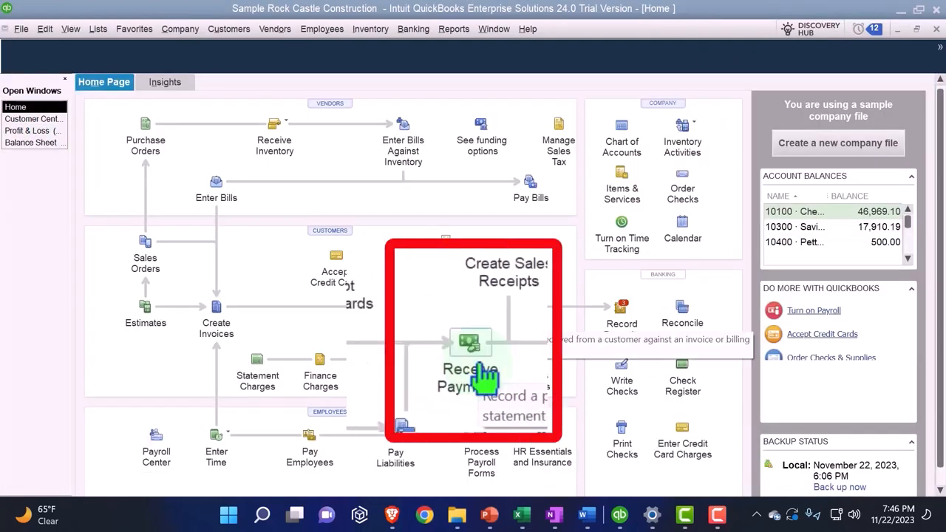
{"action": "mouse_move", "coordinate": [429, 355]}
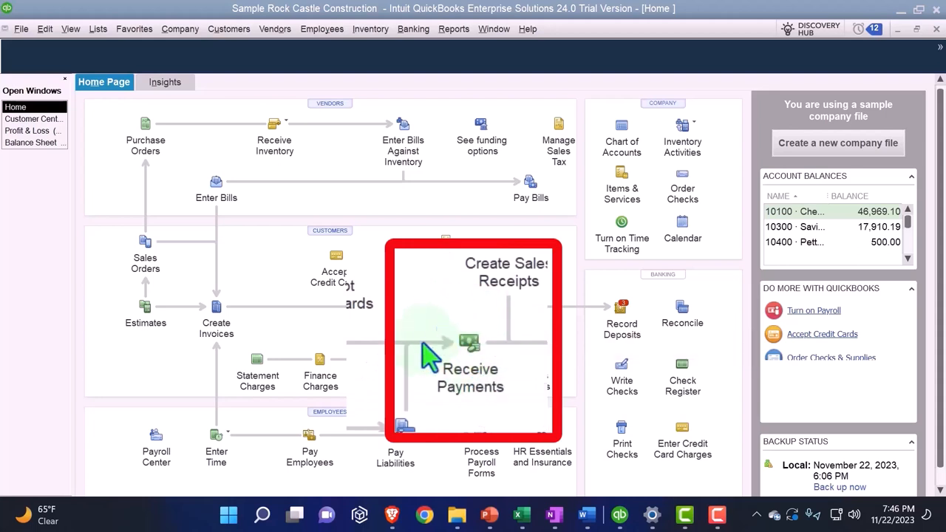
{"action": "mouse_move", "coordinate": [464, 395]}
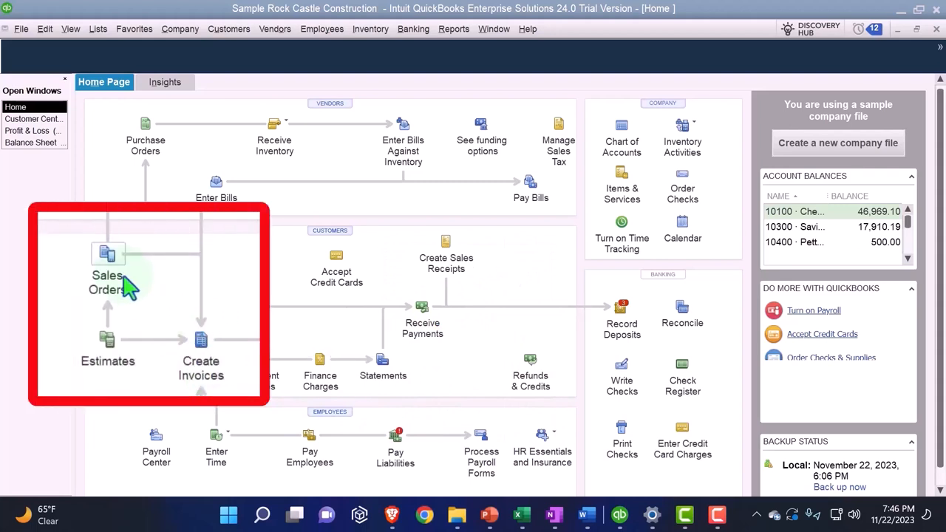
{"action": "mouse_move", "coordinate": [108, 253]}
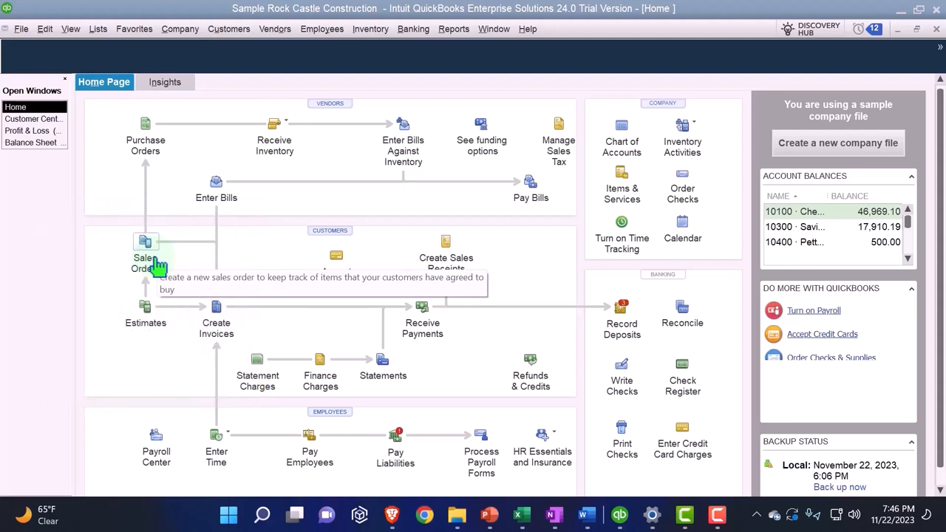
{"action": "mouse_move", "coordinate": [460, 329]}
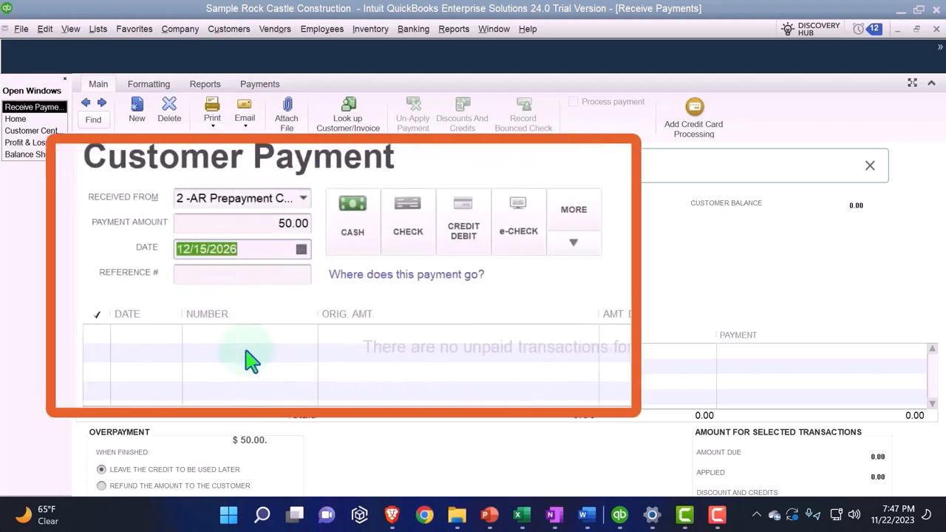
Date the 50.00 cash payment from 2 -AR Prepayment Customer 02/01/2027
{"action": "type", "text": "0201"}
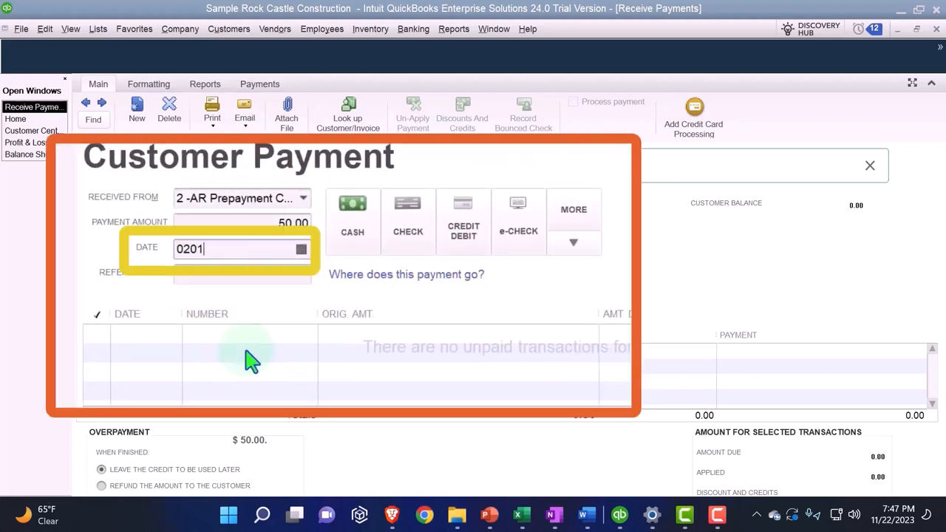
{"action": "type", "text": "02/01/2027"}
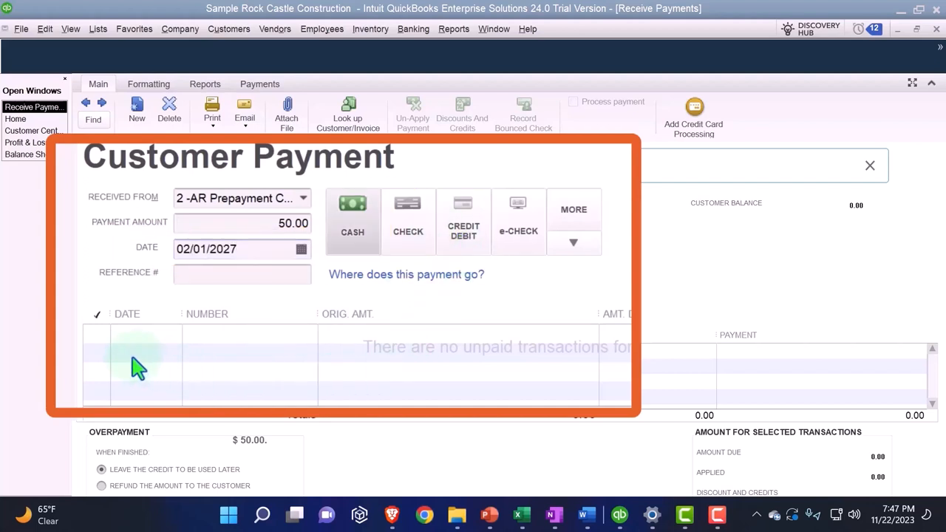
{"action": "mouse_move", "coordinate": [177, 366]}
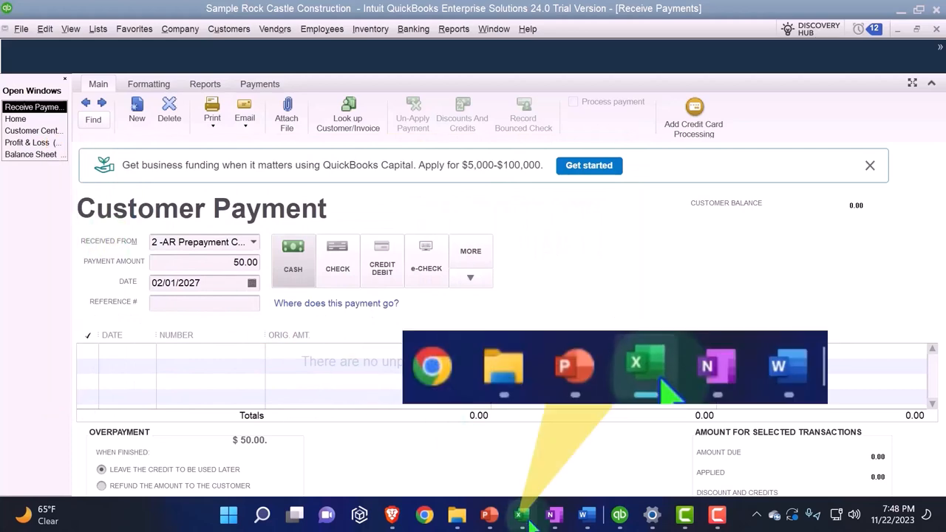
On sheet 1135, add a Sales Receipt row debiting Cash 50 and crediting Accounts Receivable -50
{"action": "left_click", "coordinate": [521, 515]}
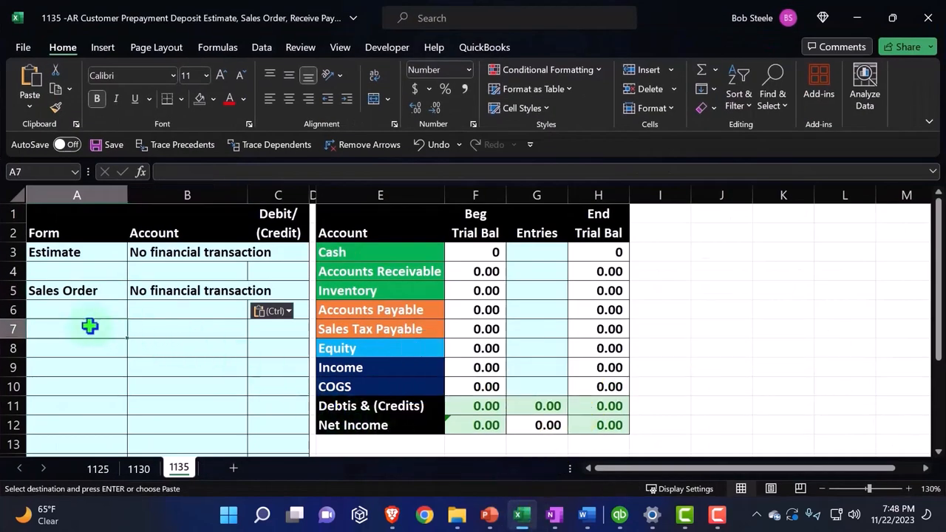
{"action": "type", "text": "Sale"}
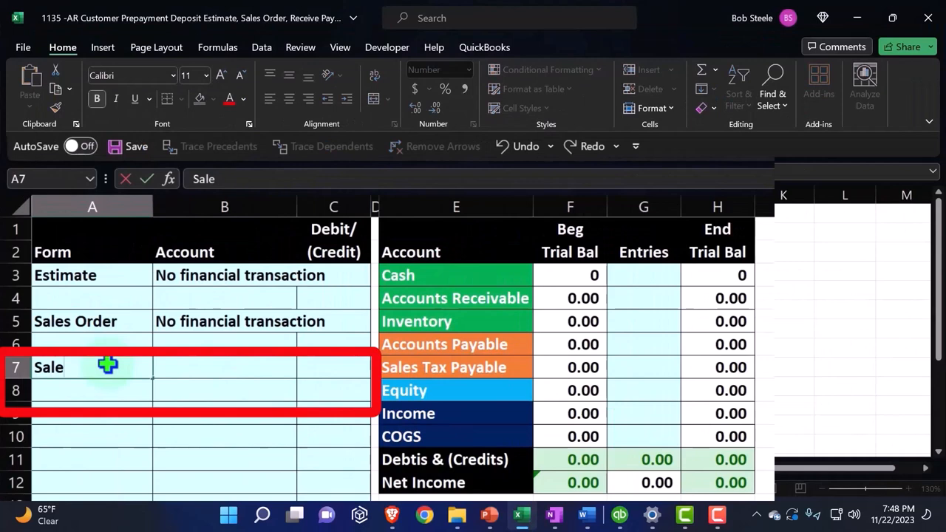
{"action": "type", "text": "Sales Receipt"}
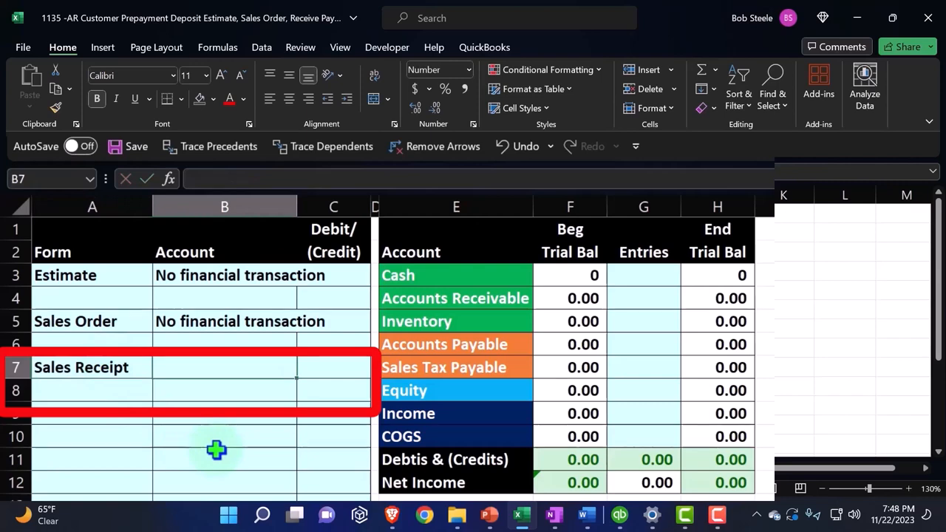
{"action": "type", "text": "=D5"}
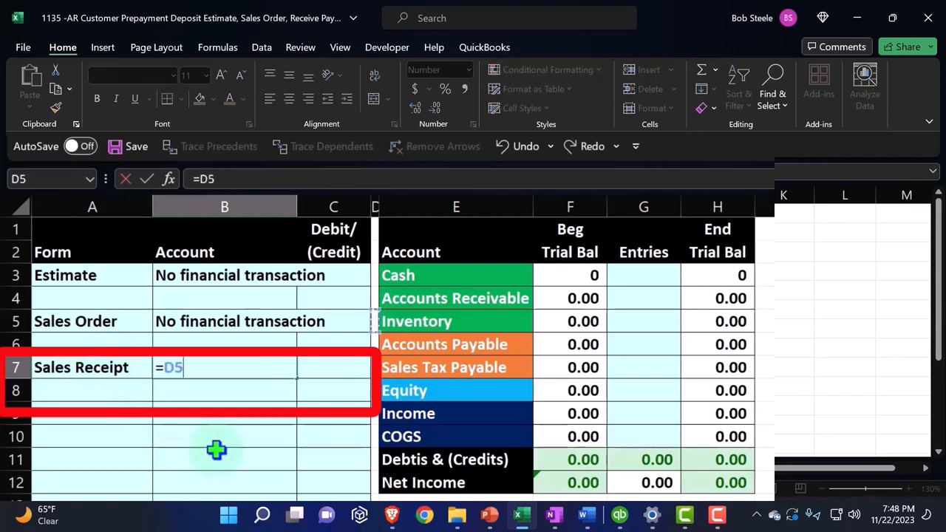
{"action": "type", "text": "5"}
{"action": "left_click", "coordinate": [225, 390]}
{"action": "type", "text": "="}
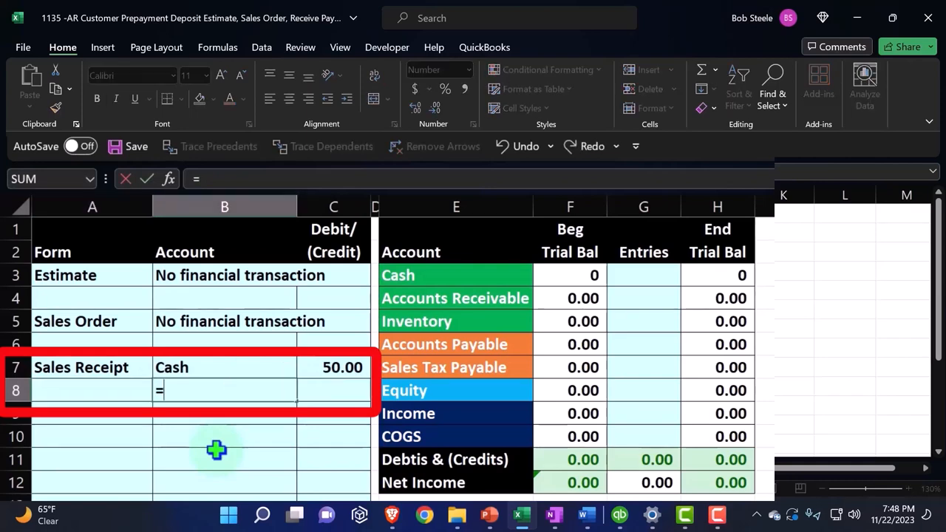
{"action": "left_click", "coordinate": [455, 367]}
{"action": "type", "text": "="}
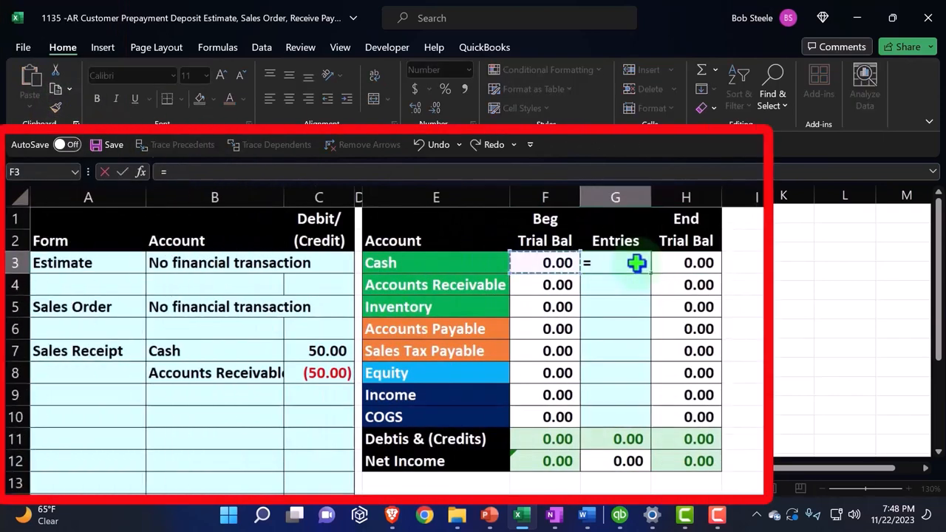
Post 50 into the trial balance Entries and inspect the Accounts Receivable ending balance formula
{"action": "type", "text": "50.00)"}
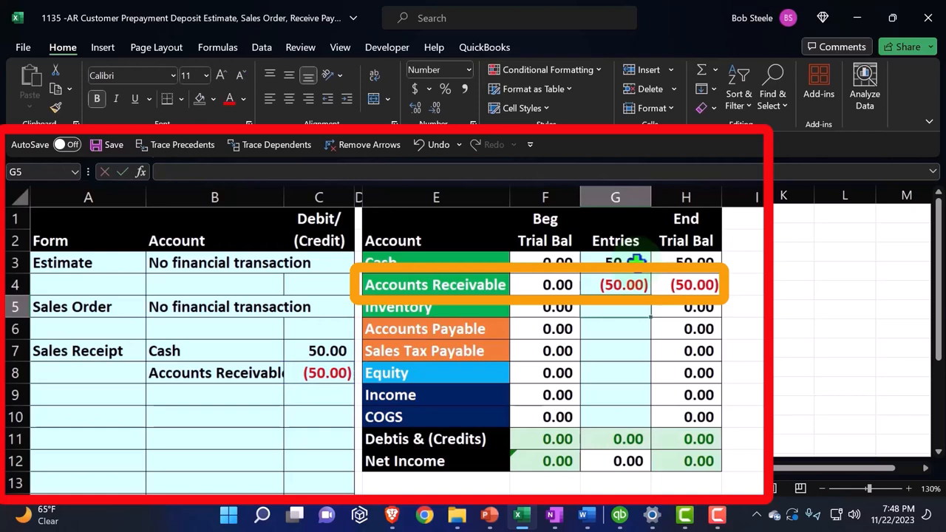
{"action": "left_click", "coordinate": [685, 284]}
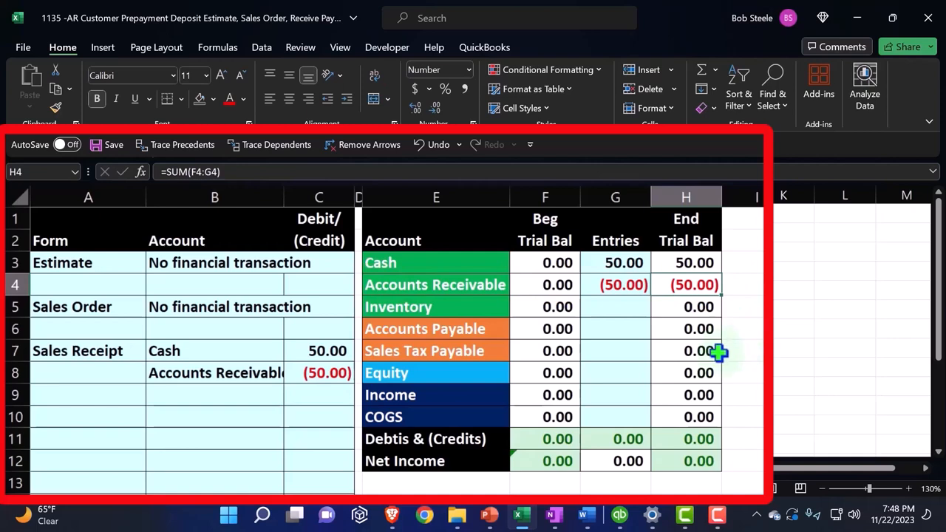
{"action": "mouse_move", "coordinate": [668, 360]}
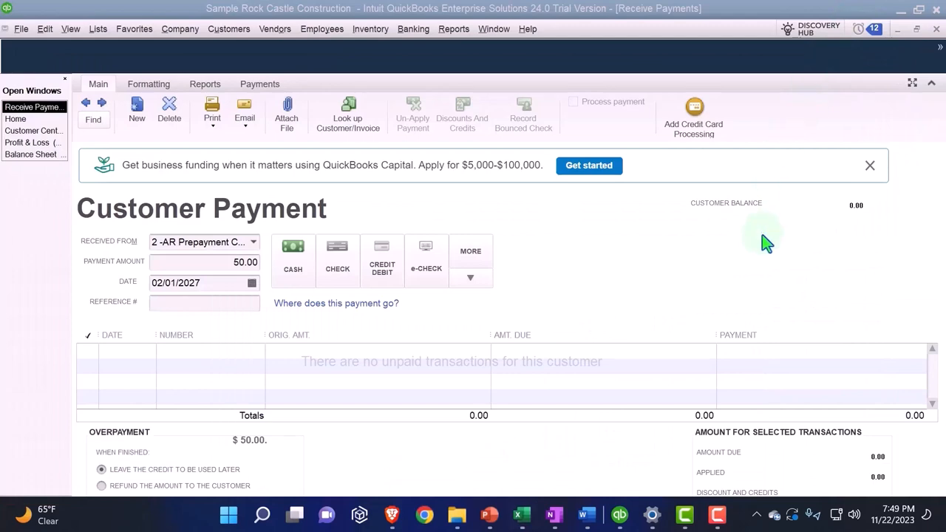
Save the 50.00 payment and confirm keeping it as a customer credit
{"action": "left_click", "coordinate": [752, 493]}
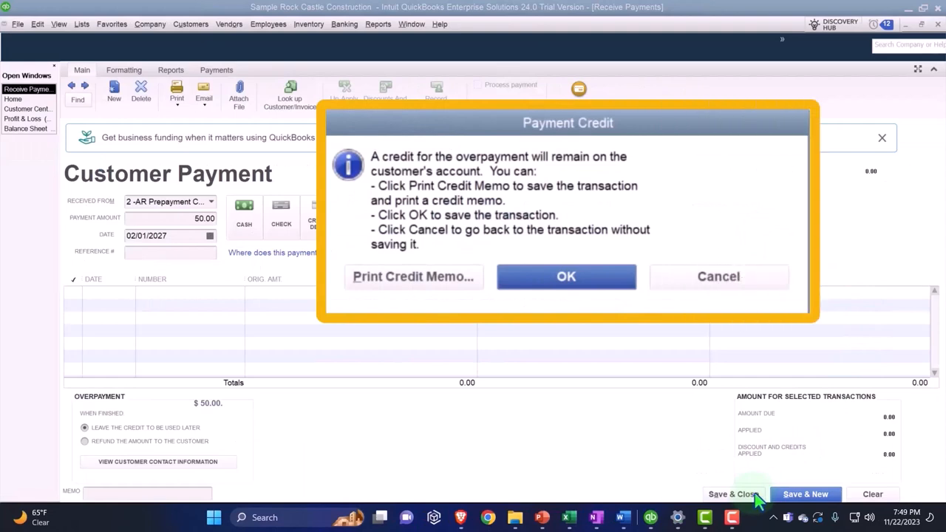
{"action": "mouse_move", "coordinate": [754, 495]}
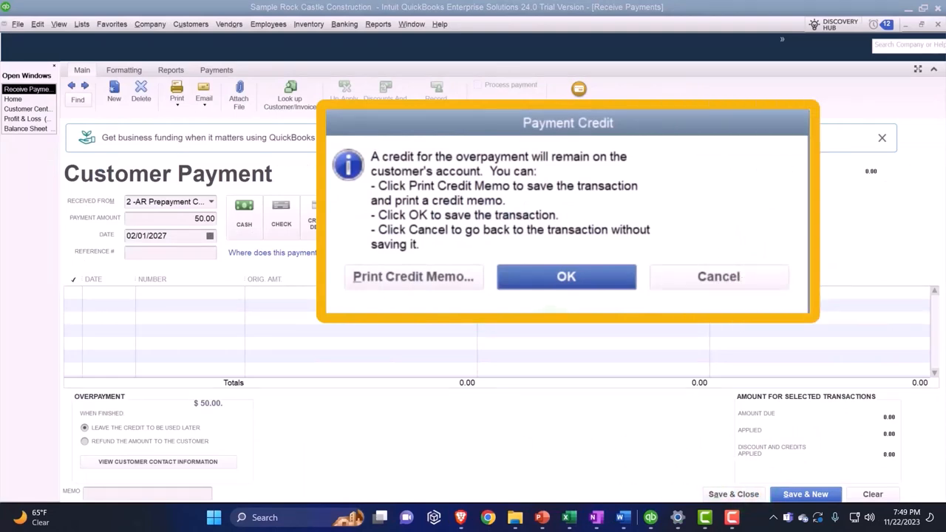
{"action": "mouse_move", "coordinate": [617, 210]}
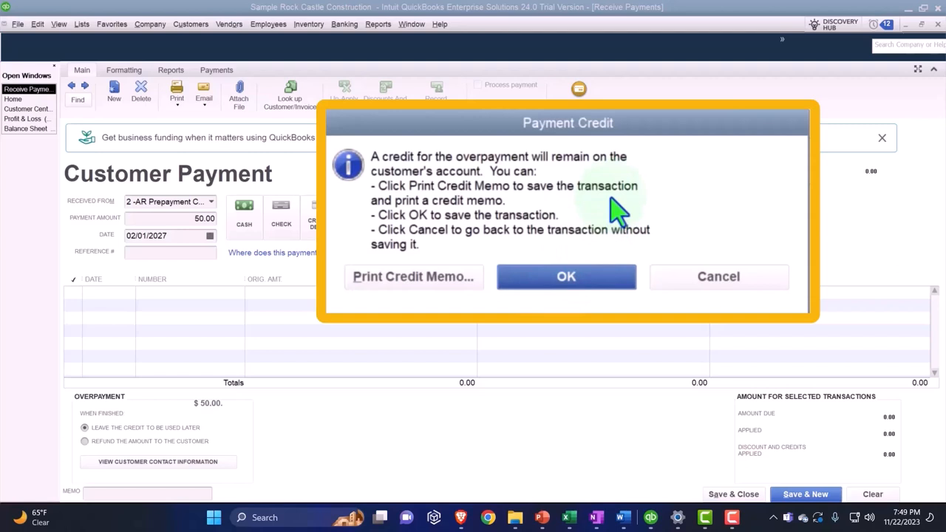
{"action": "mouse_move", "coordinate": [619, 218]}
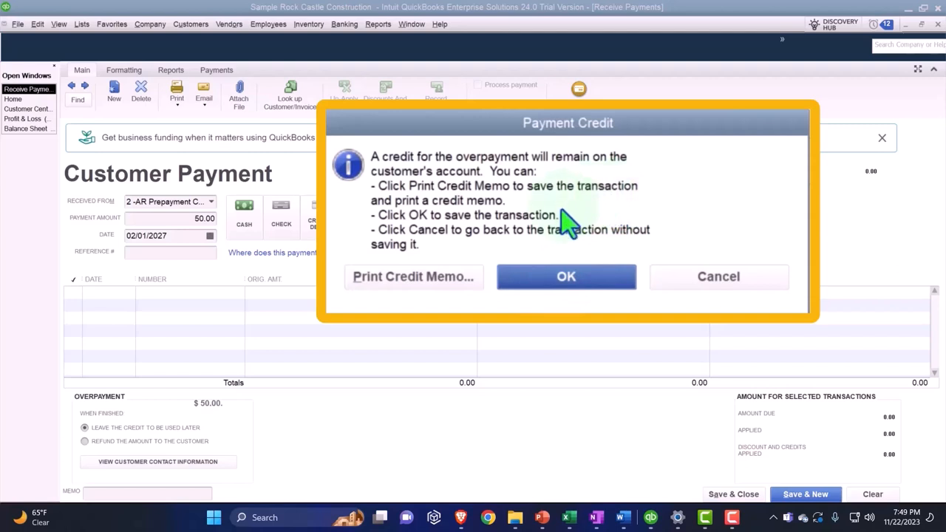
{"action": "mouse_move", "coordinate": [534, 254]}
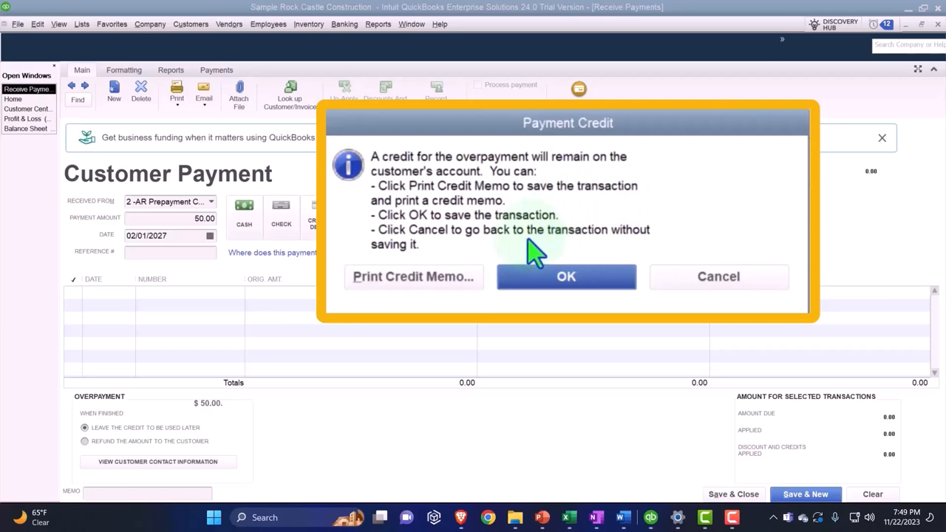
{"action": "left_click", "coordinate": [565, 277]}
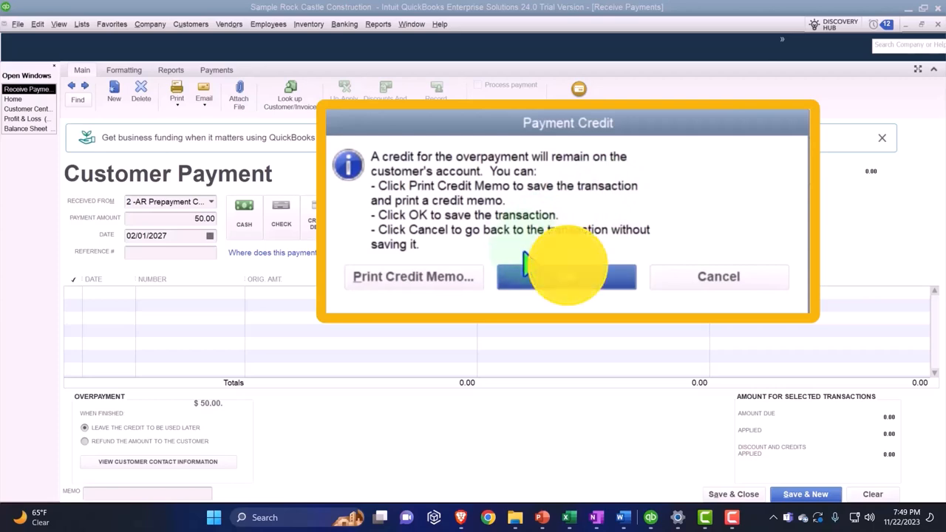
{"action": "left_click", "coordinate": [566, 275]}
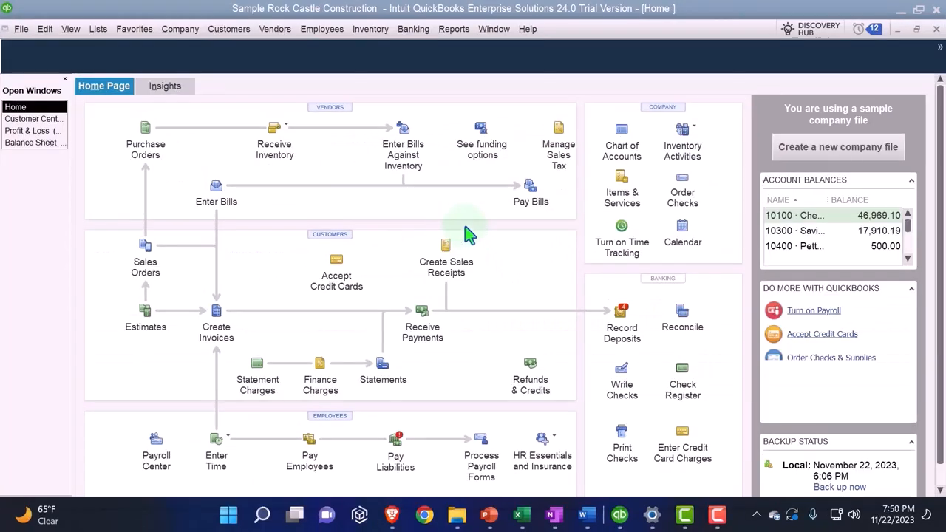
{"action": "mouse_move", "coordinate": [216, 185]}
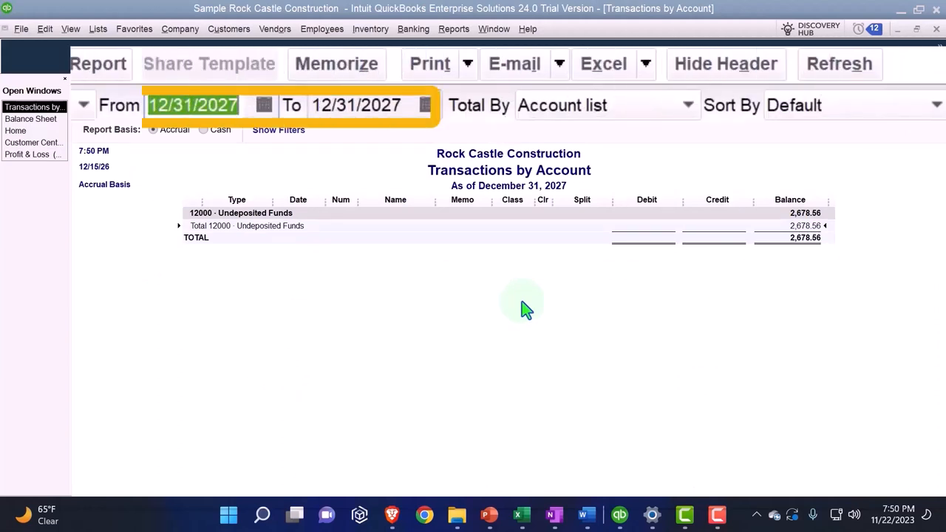
{"action": "type", "text": "01/01/2027"}
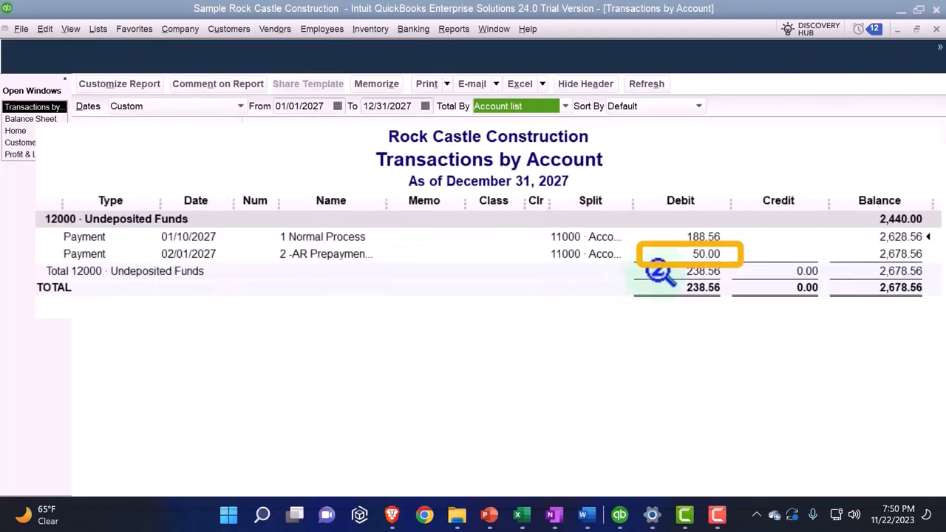
{"action": "left_click", "coordinate": [584, 83]}
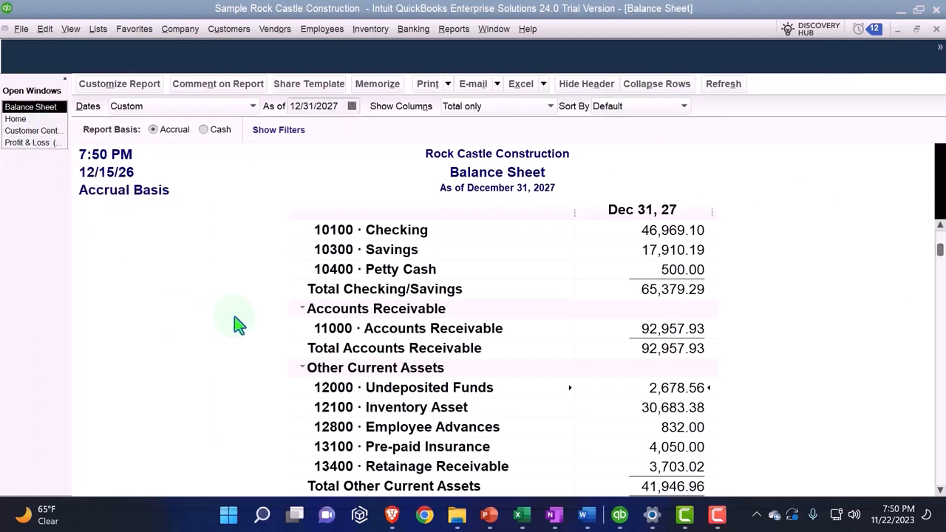
{"action": "double_click", "coordinate": [672, 328]}
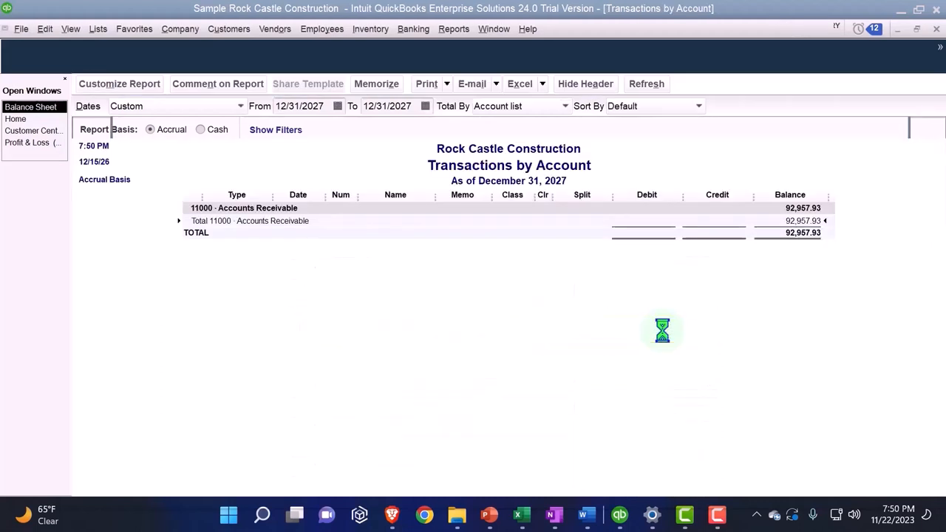
{"action": "type", "text": "010"}
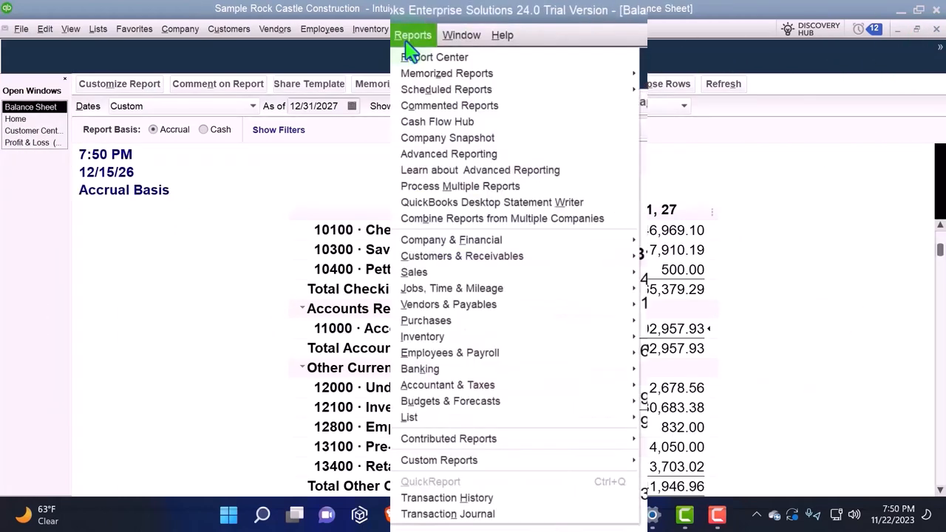
{"action": "mouse_move", "coordinate": [461, 256]}
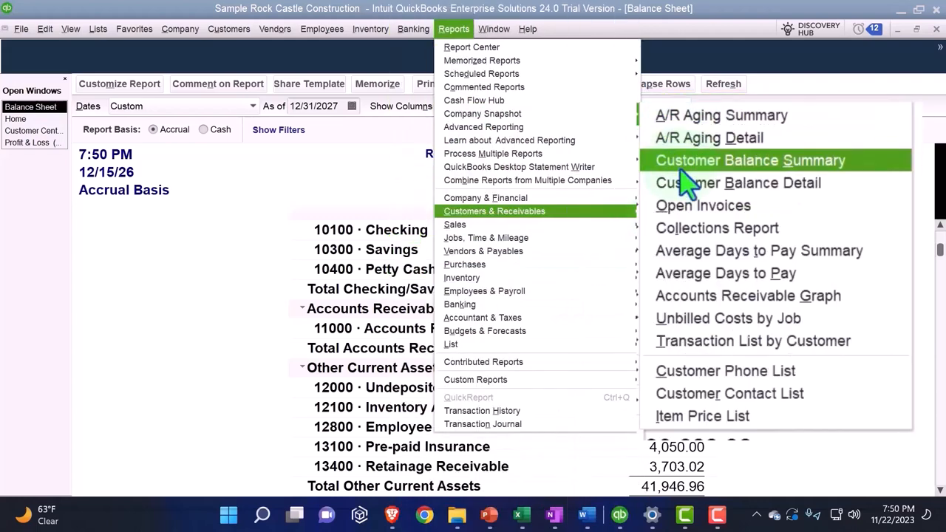
{"action": "mouse_move", "coordinate": [737, 182]}
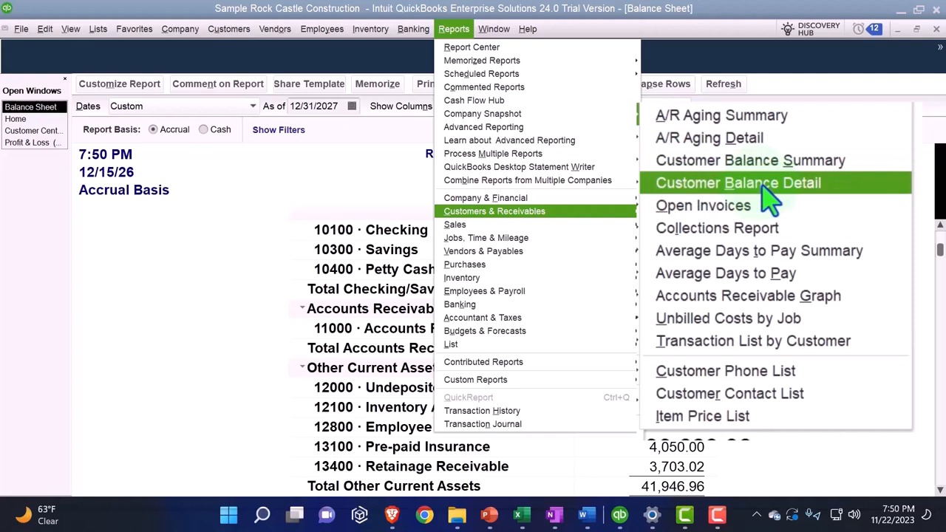
Open Customer Balance Detail and scroll to the prepayment customer's -50.00 payment
{"action": "left_click", "coordinate": [737, 182]}
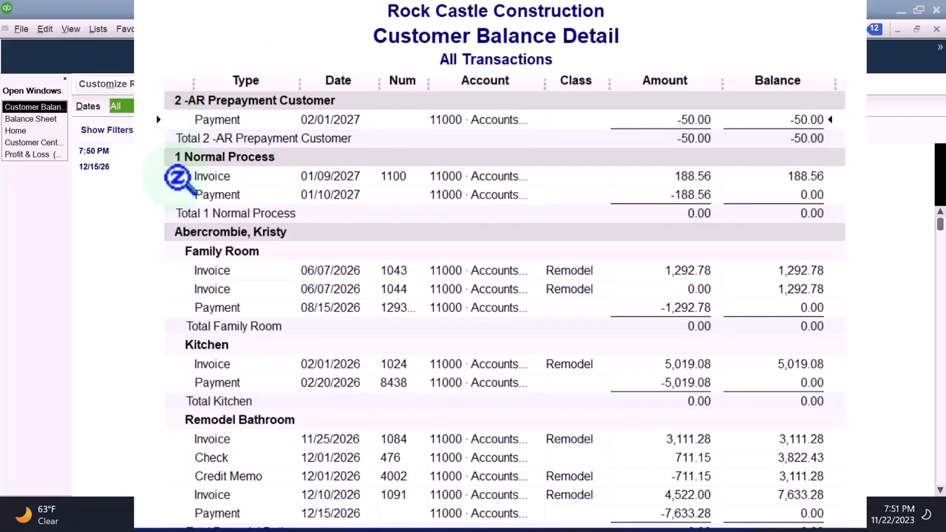
{"action": "scroll", "scroll_direction": "down", "scroll_amount": 3}
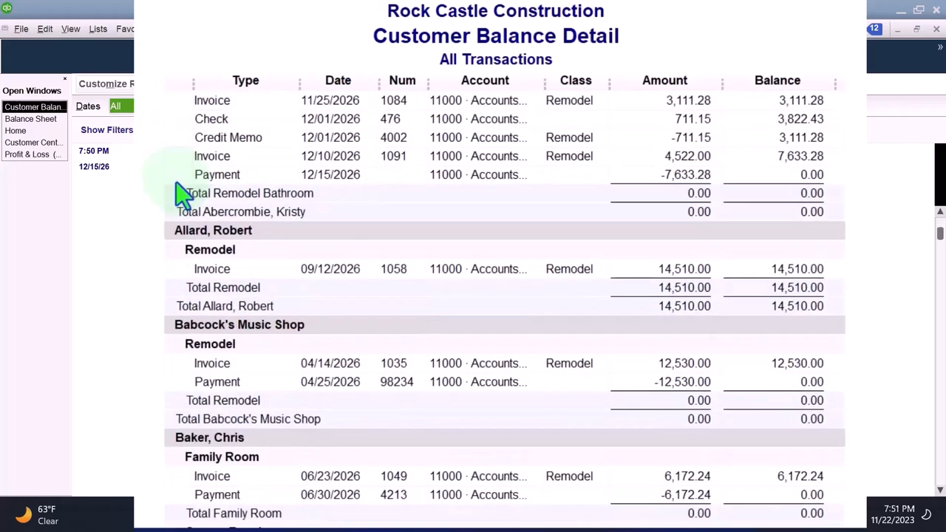
{"action": "scroll", "scroll_direction": "down", "scroll_amount": 3}
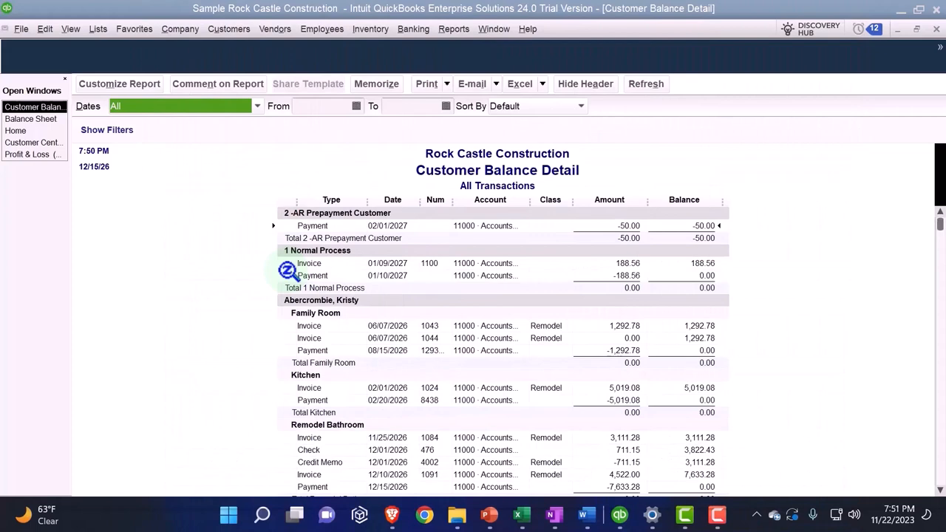
Review 2 -AR Prepayment Customer's estimate, sales order and payment in the Customer Center
{"action": "left_click", "coordinate": [180, 29]}
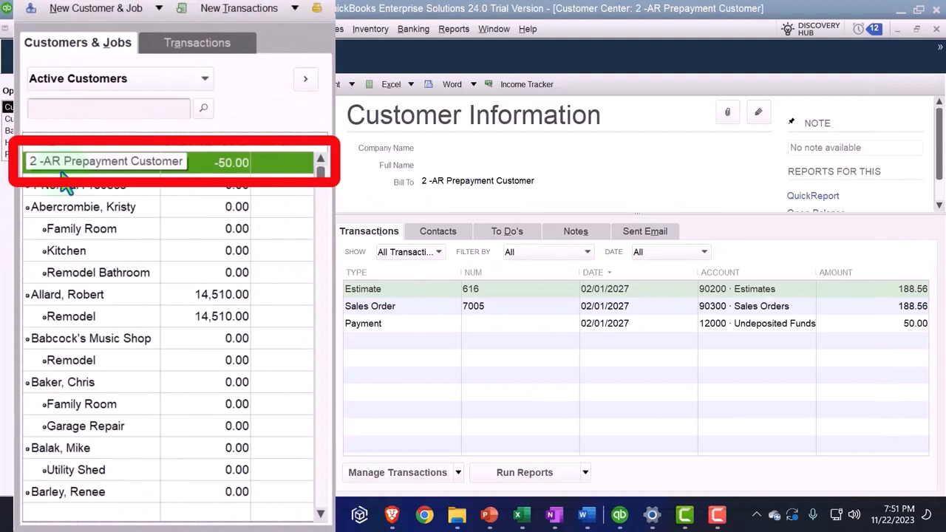
{"action": "mouse_move", "coordinate": [136, 184]}
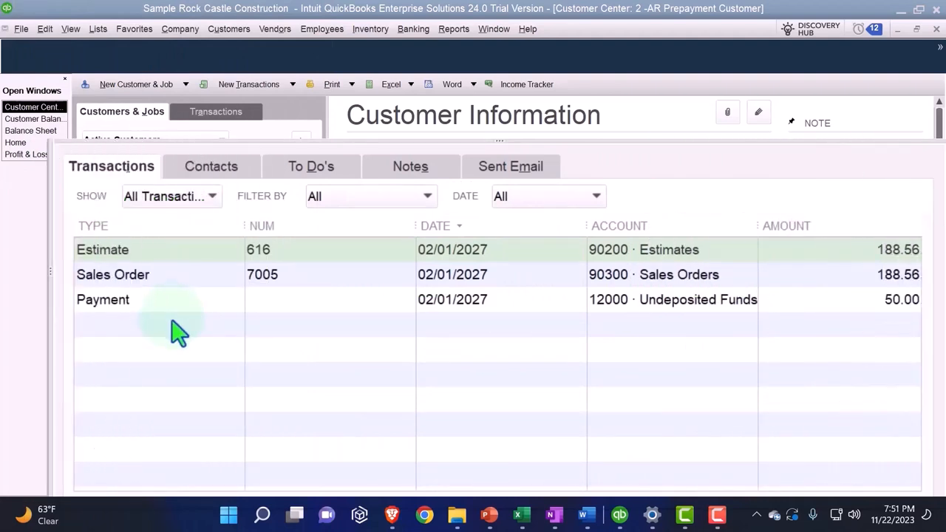
{"action": "mouse_move", "coordinate": [157, 305]}
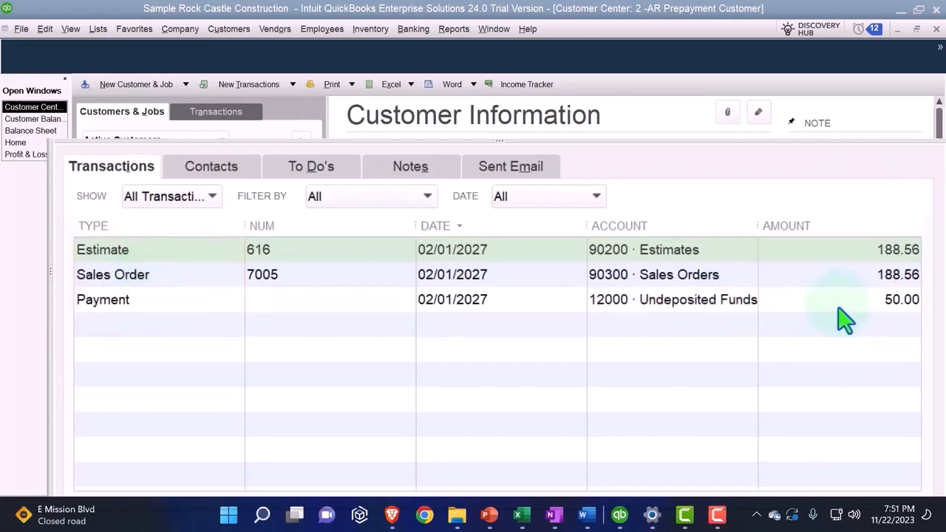
{"action": "mouse_move", "coordinate": [842, 310]}
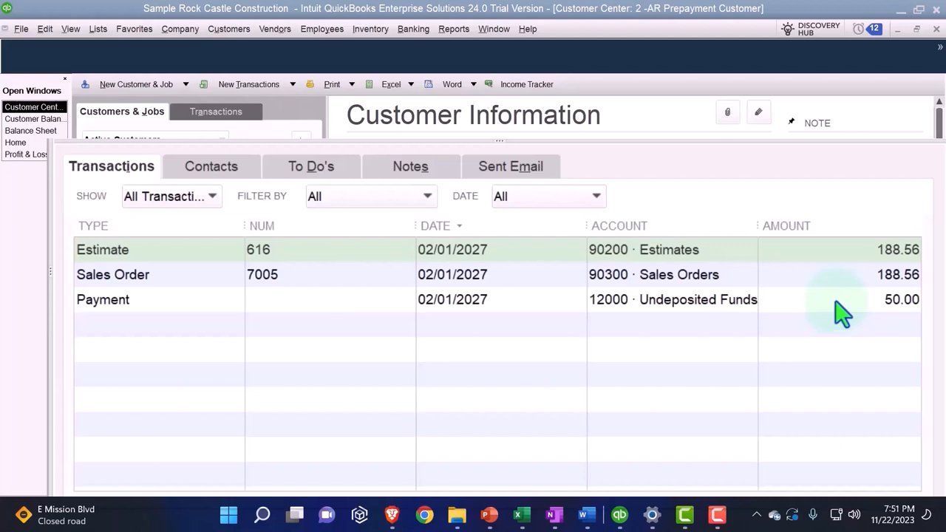
{"action": "mouse_move", "coordinate": [368, 358]}
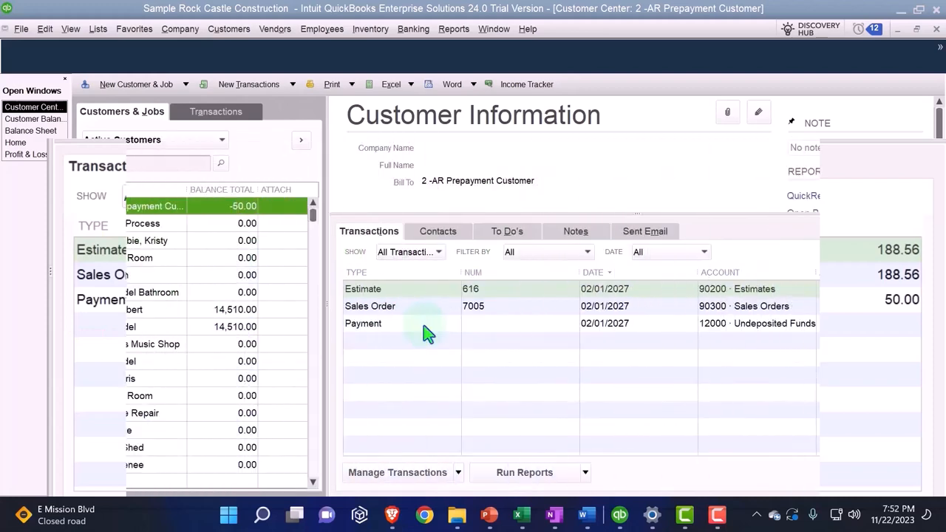
{"action": "left_click", "coordinate": [520, 515]}
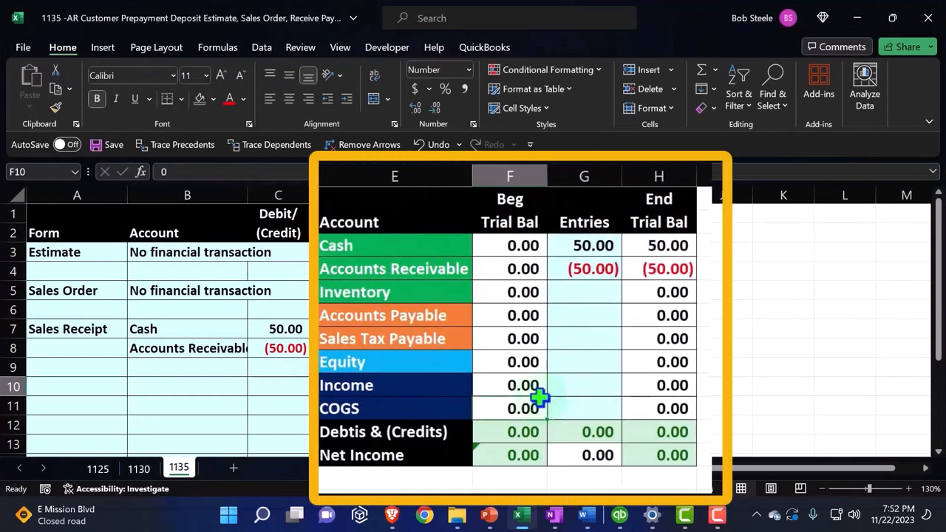
Inspect the =SUM(F4:G4) Accounts Receivable balance of (50.00) in H4, then minimize Excel
{"action": "left_click", "coordinate": [657, 269]}
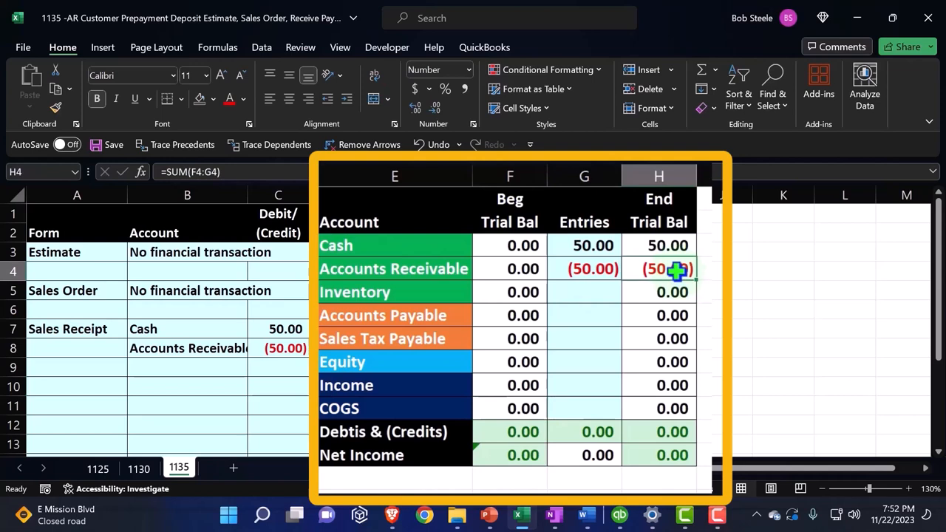
{"action": "mouse_move", "coordinate": [700, 271]}
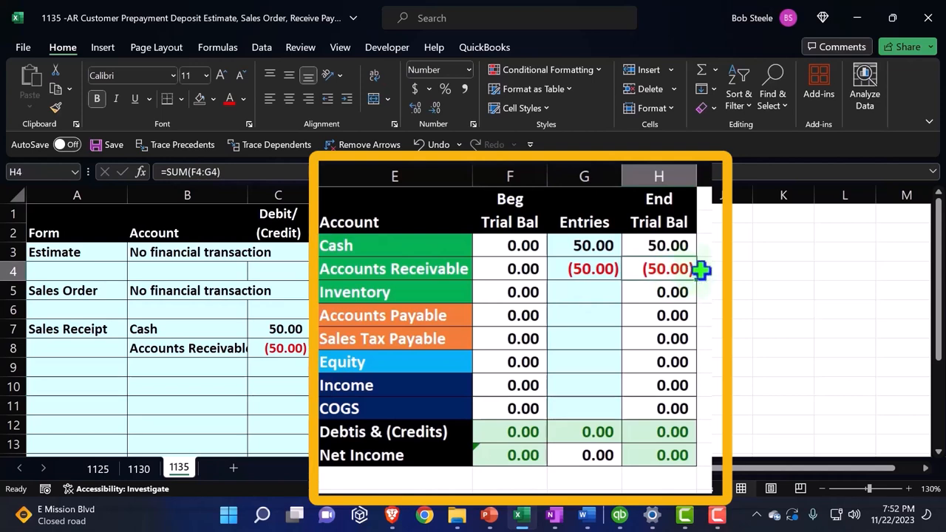
{"action": "mouse_move", "coordinate": [703, 320]}
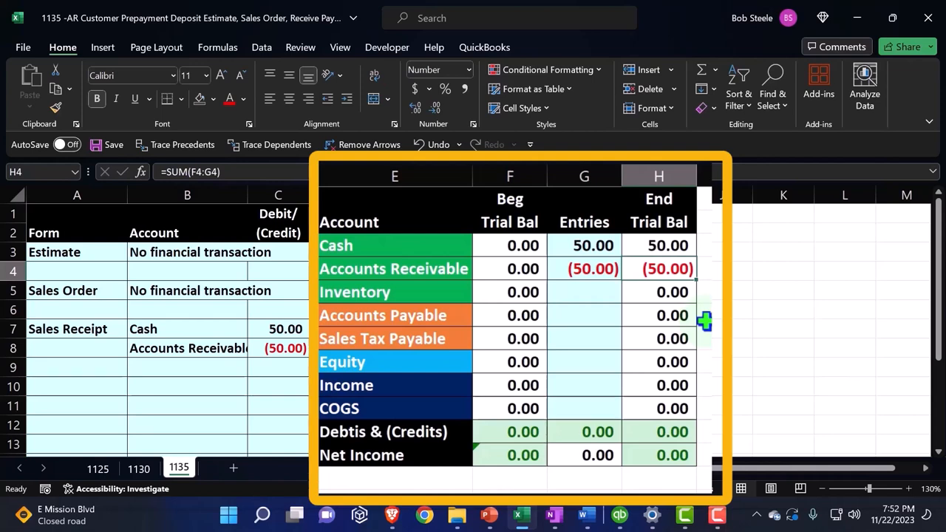
{"action": "left_click", "coordinate": [394, 268]}
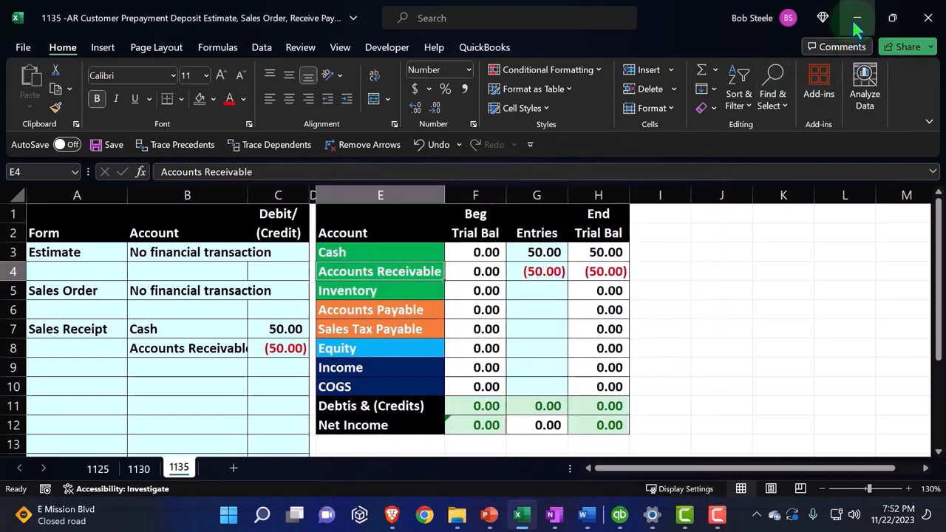
{"action": "left_click", "coordinate": [521, 514]}
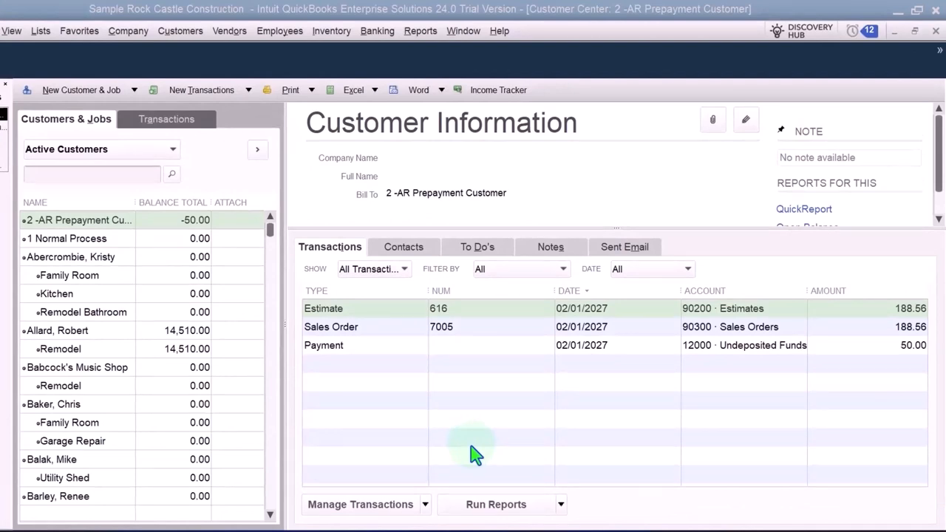
{"action": "mouse_move", "coordinate": [362, 420]}
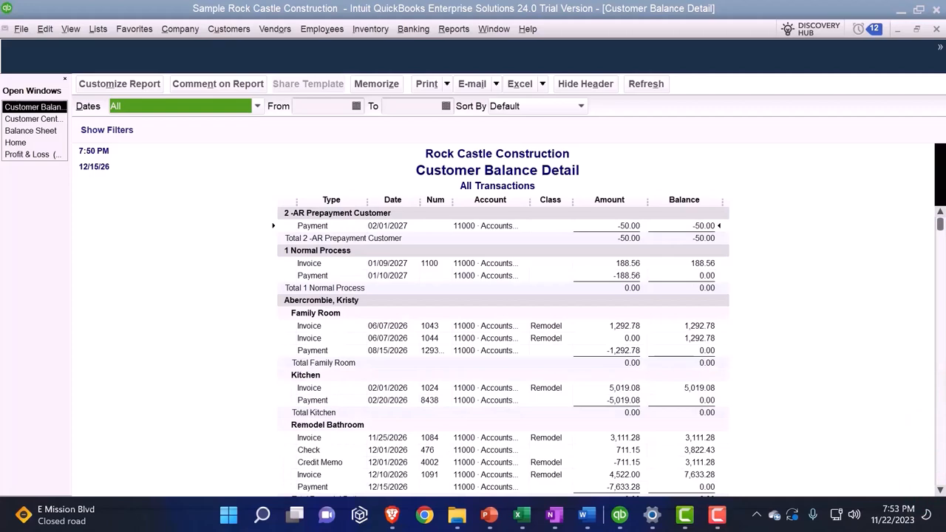
Scroll through Customer Balance Detail, then show the Balance Sheet with Accounts Receivable at 92,957.93
{"action": "scroll", "scroll_direction": "down", "scroll_amount": 3}
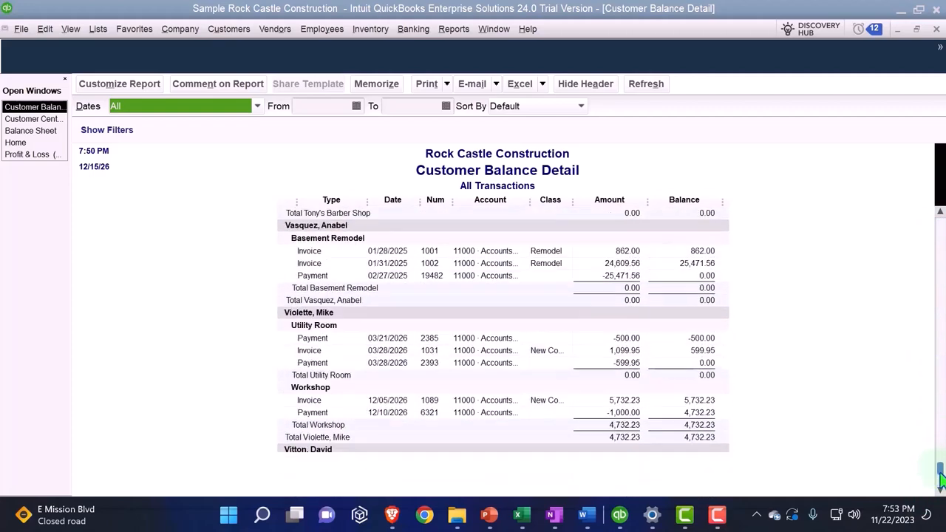
{"action": "scroll", "scroll_direction": "down", "scroll_amount": 3}
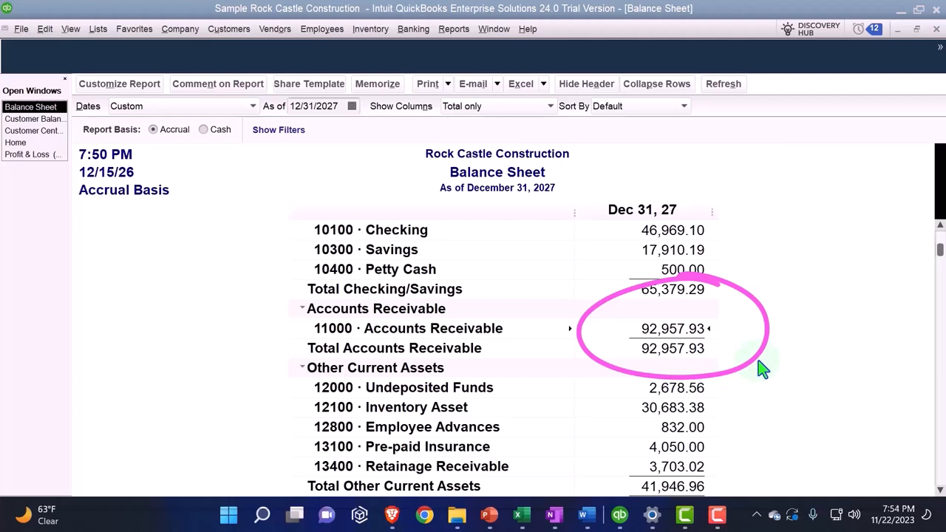
{"action": "scroll", "scroll_direction": "down", "scroll_amount": 3}
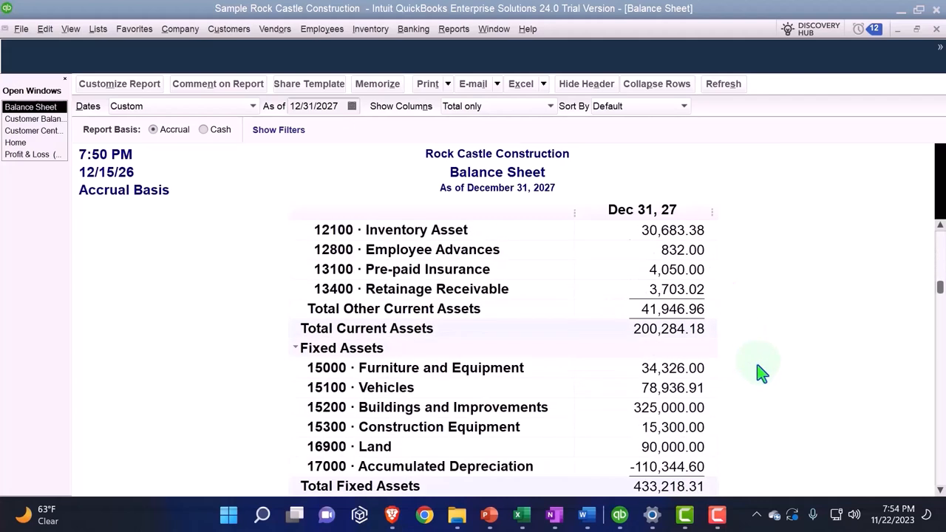
{"action": "scroll", "scroll_direction": "down", "scroll_amount": 3}
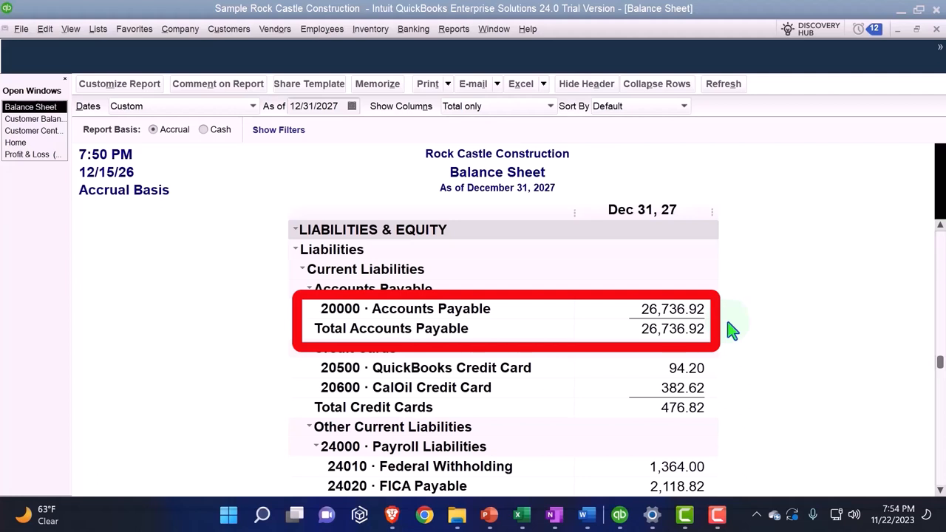
{"action": "mouse_move", "coordinate": [730, 348]}
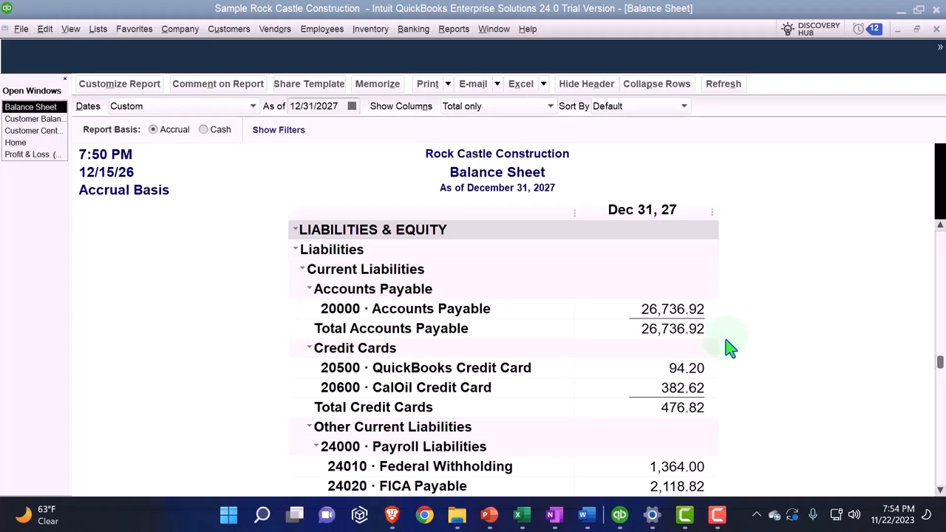
{"action": "scroll", "scroll_direction": "down", "scroll_amount": 3}
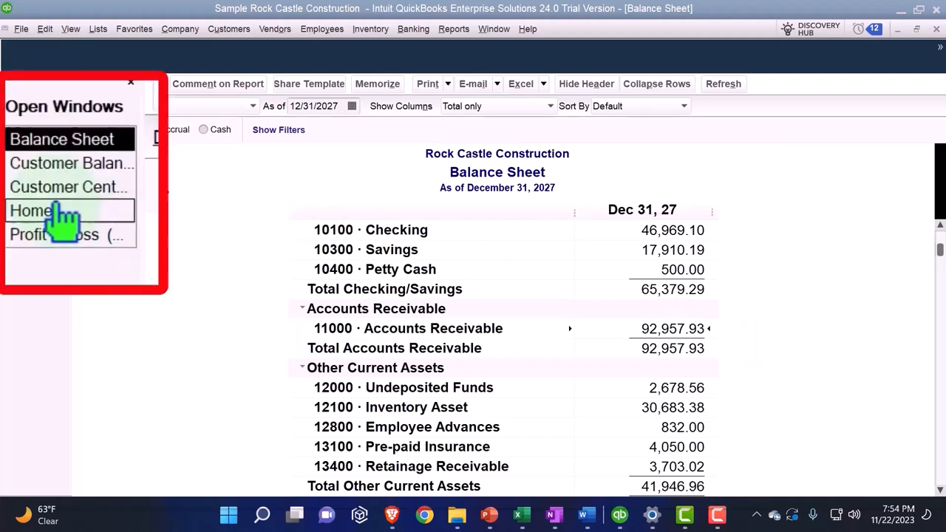
Switch to the Home page via the Open Windows list, leaving the reports open
{"action": "left_click", "coordinate": [31, 211]}
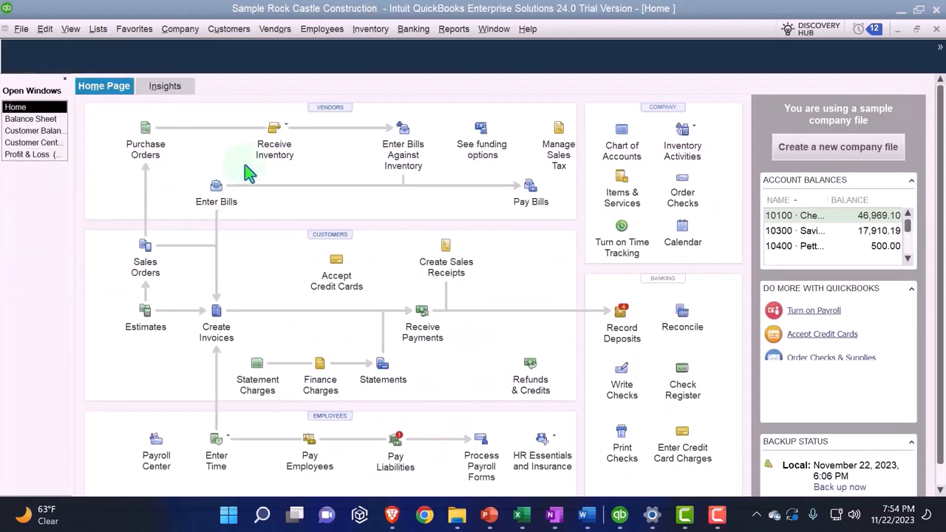
{"action": "mouse_move", "coordinate": [274, 140]}
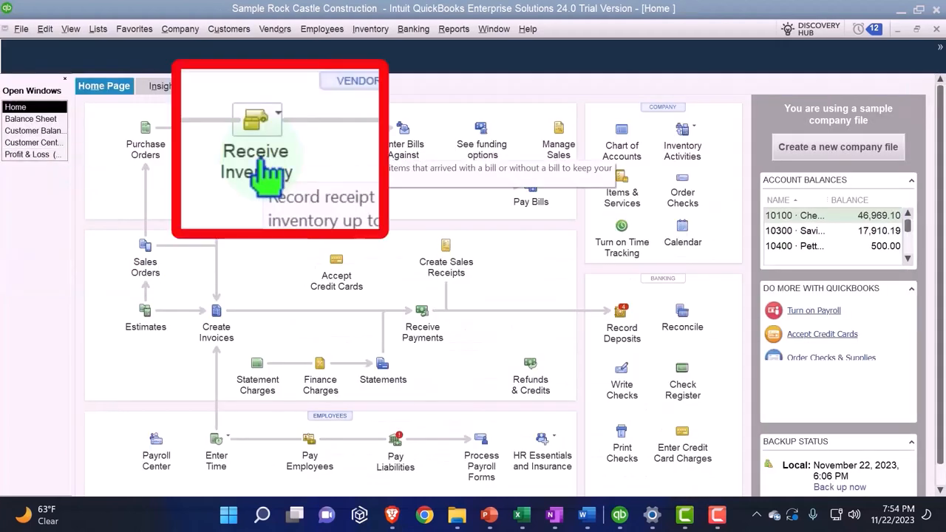
{"action": "mouse_move", "coordinate": [216, 316]}
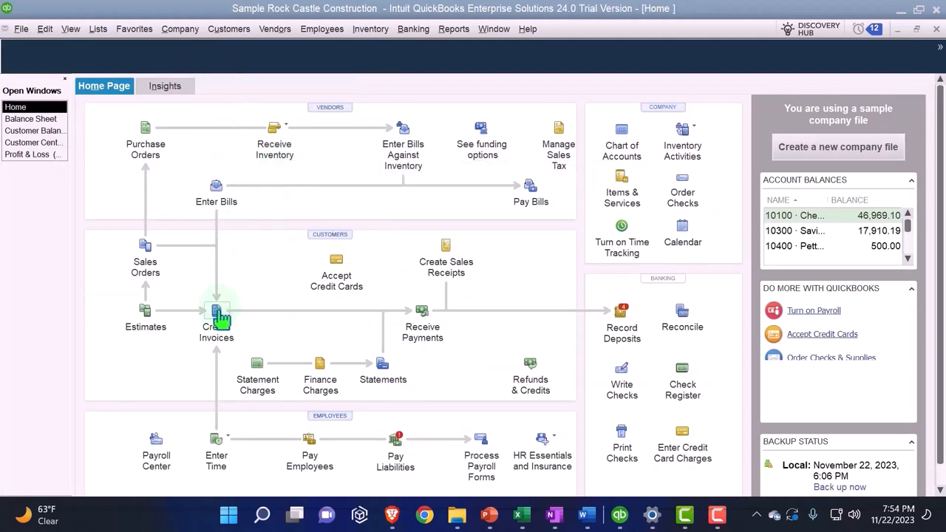